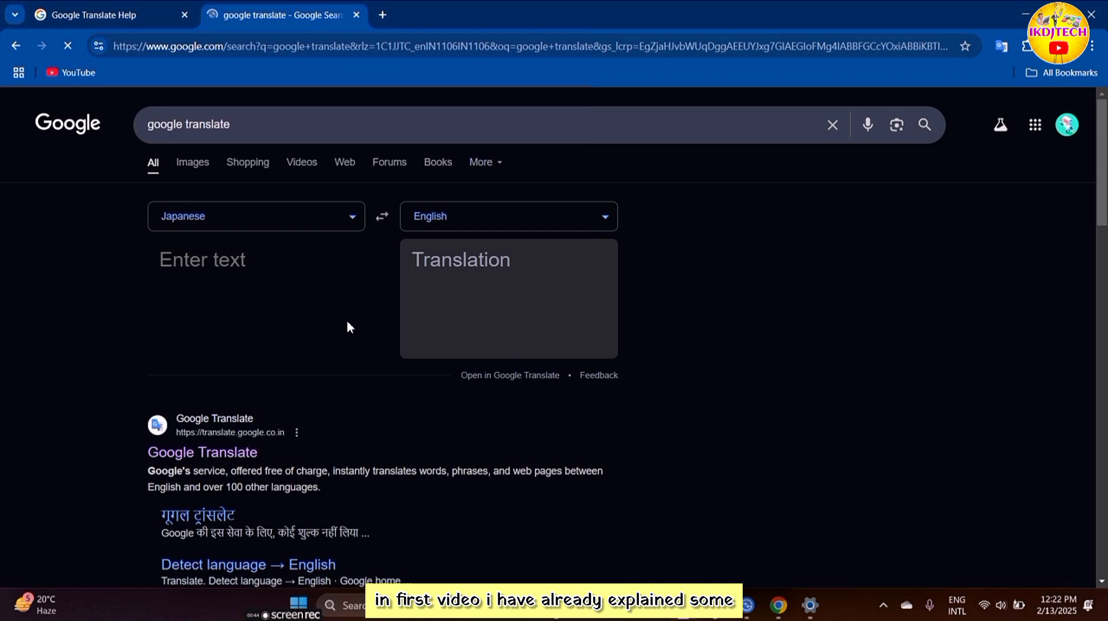
Step: Open the Google Translate site from the search results and expand its main menu
left_click(202, 452)
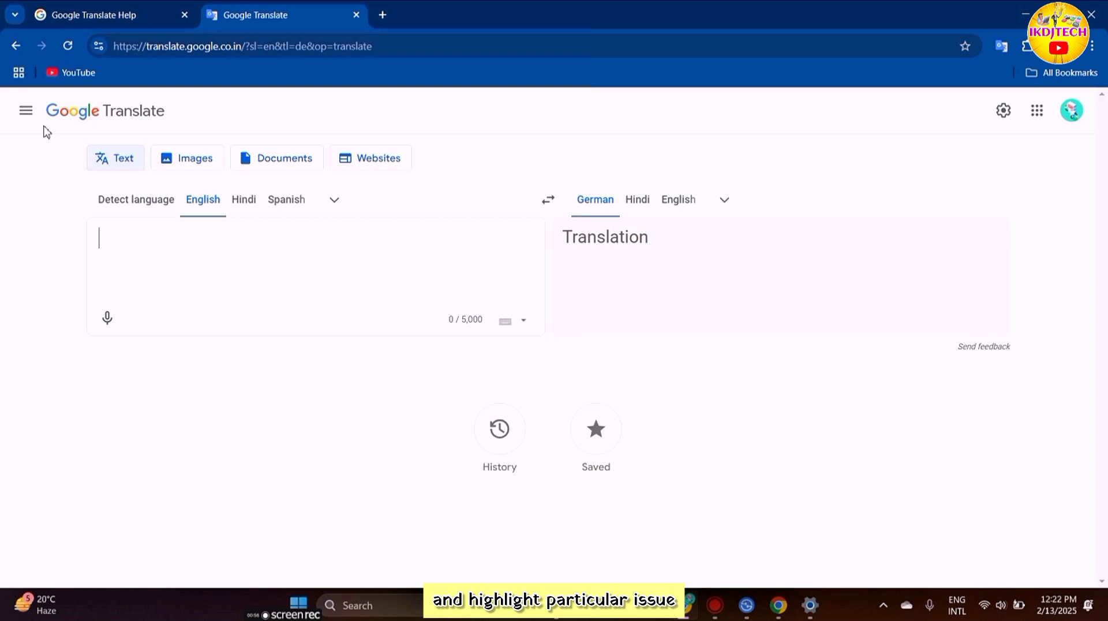
left_click(25, 109)
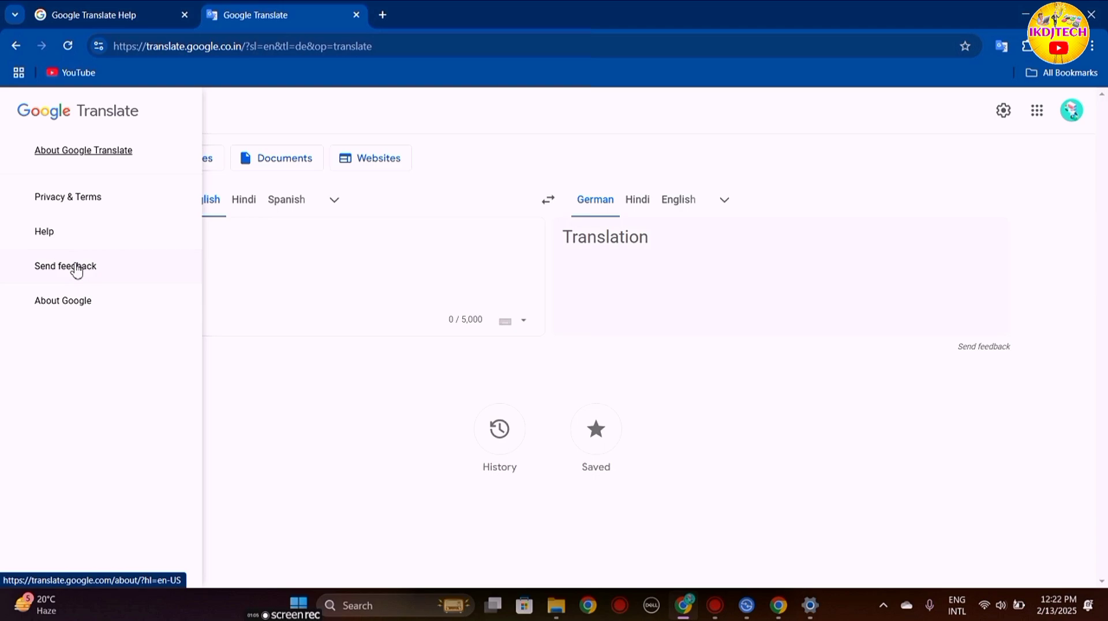
Step: Start feedback and write 'Hello, I wan... There should be a option of Dark theme. Because it i...'
left_click(65, 265)
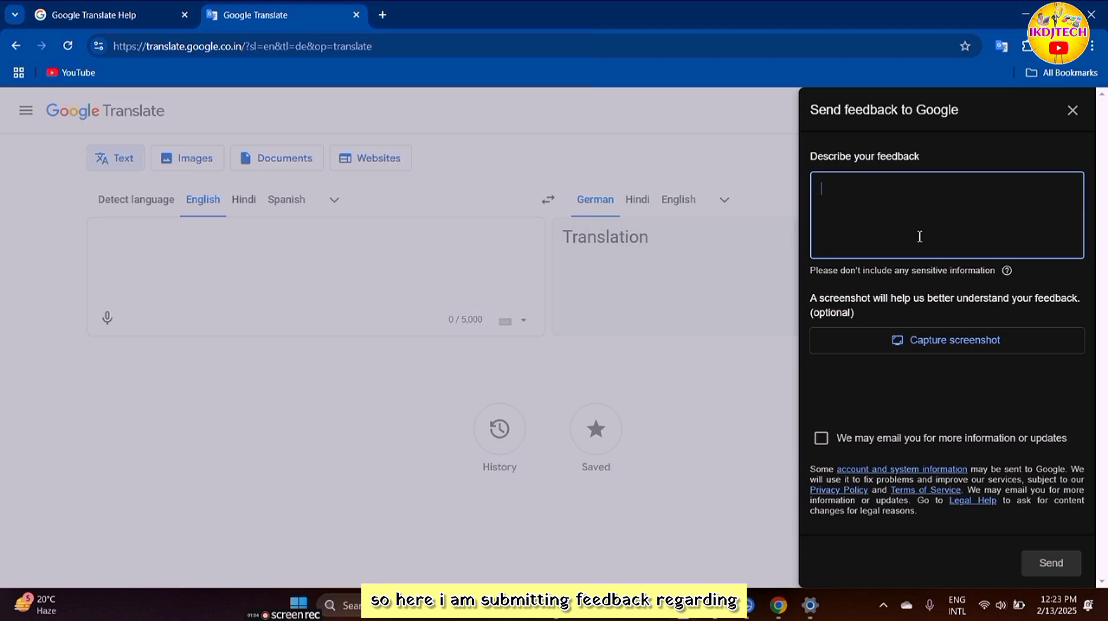
type("H")
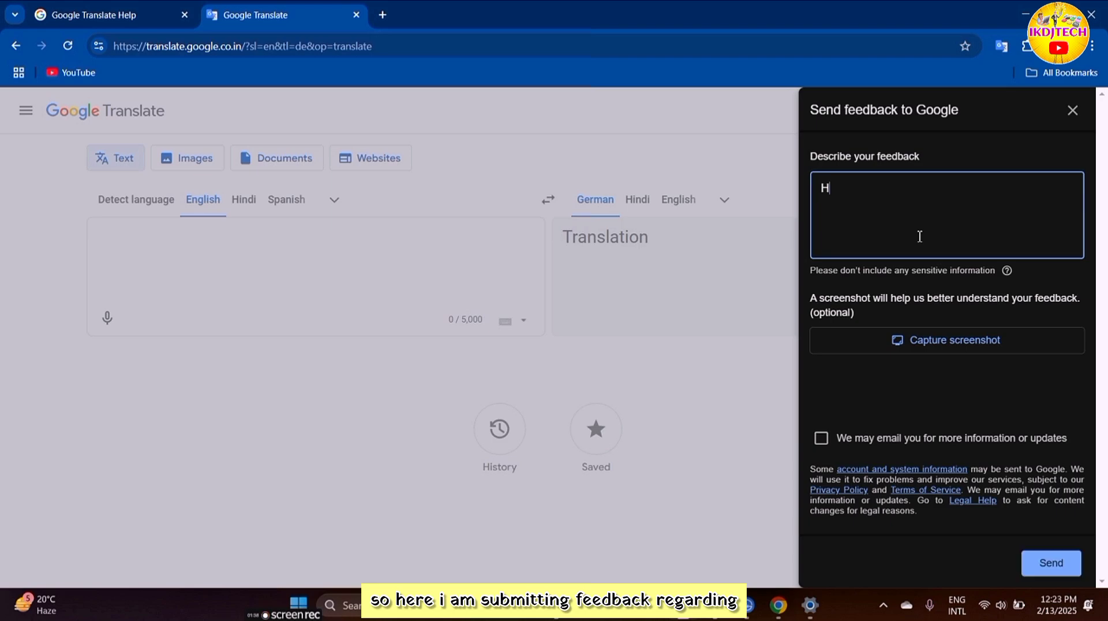
type("ello")
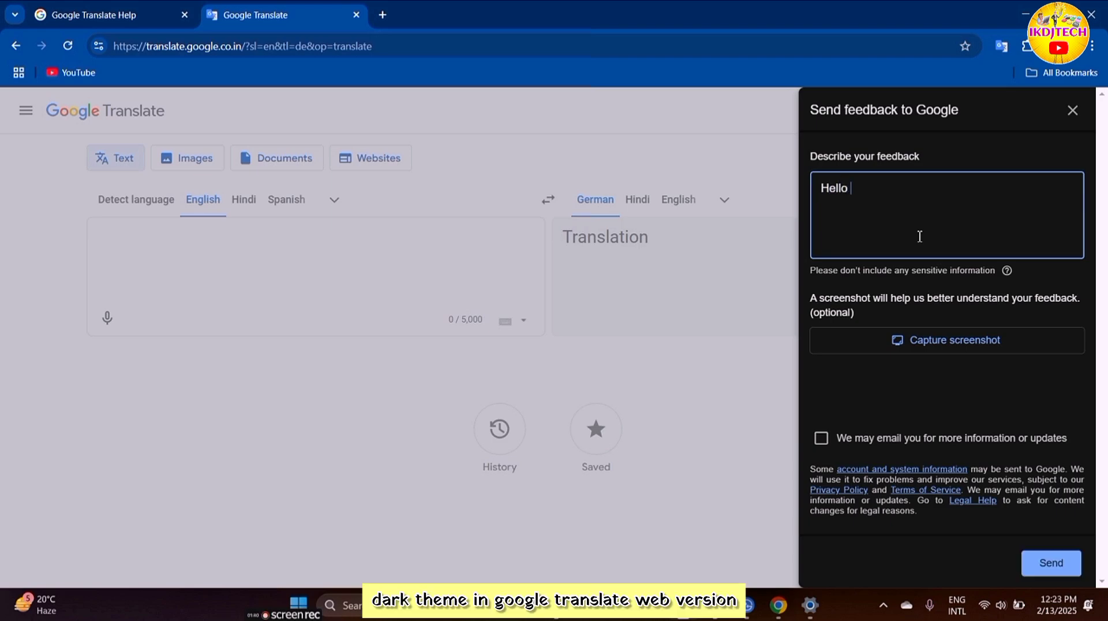
type(", I want suggest idea for Google Translate web version.")
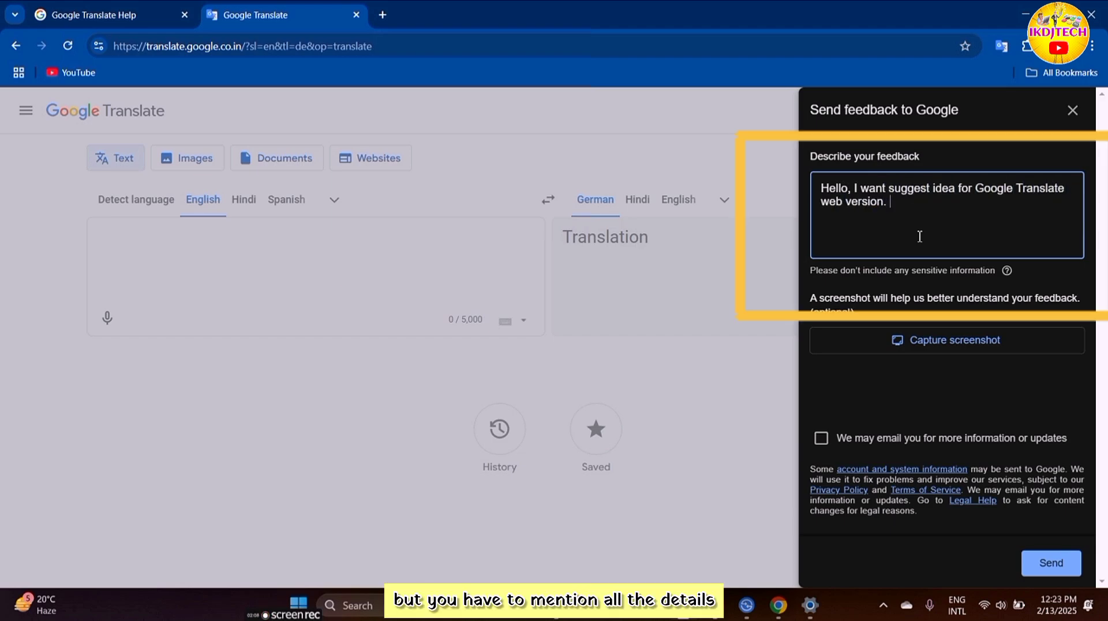
type("There should be a option of Dark t")
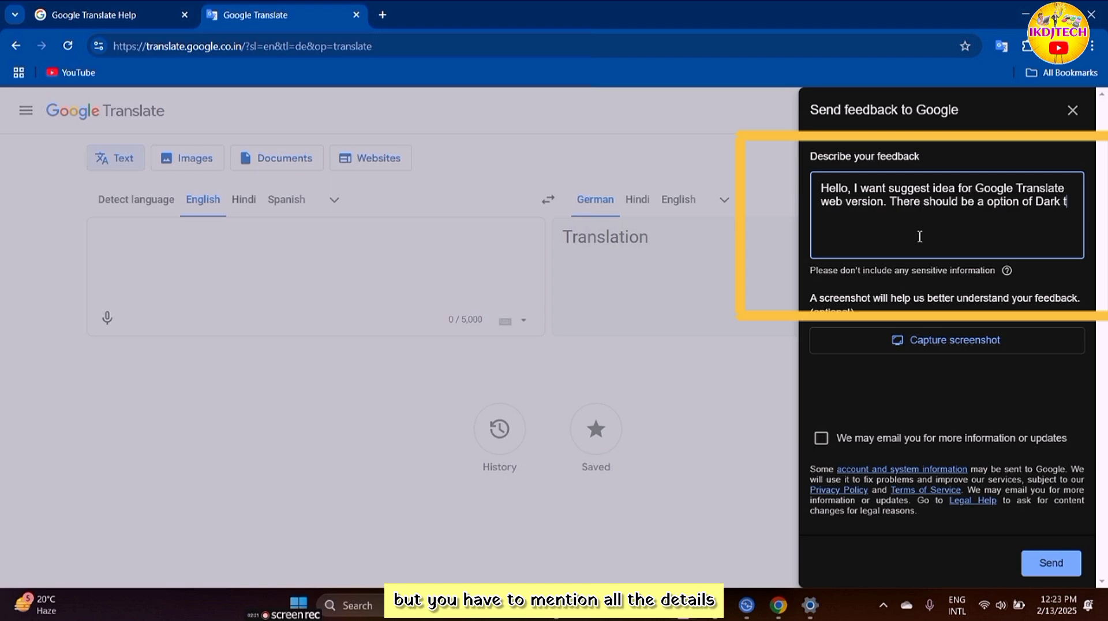
type("heme. Because it is very useful.")
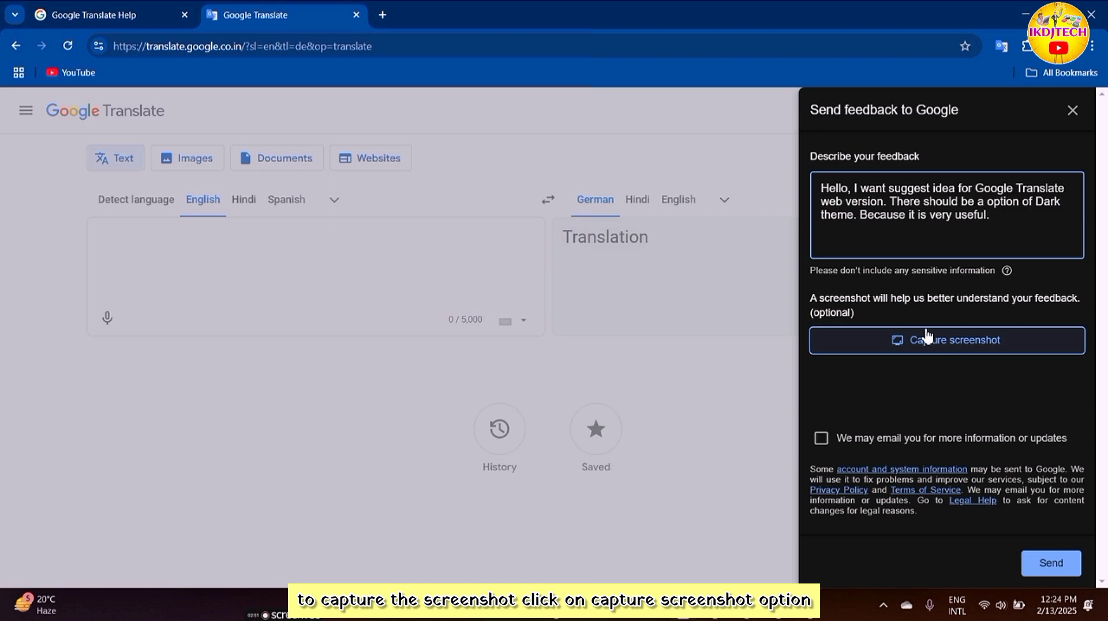
Step: Capture a screenshot of the Translate tab for the feedback, allowing tab capture, ready for annotation
left_click(947, 339)
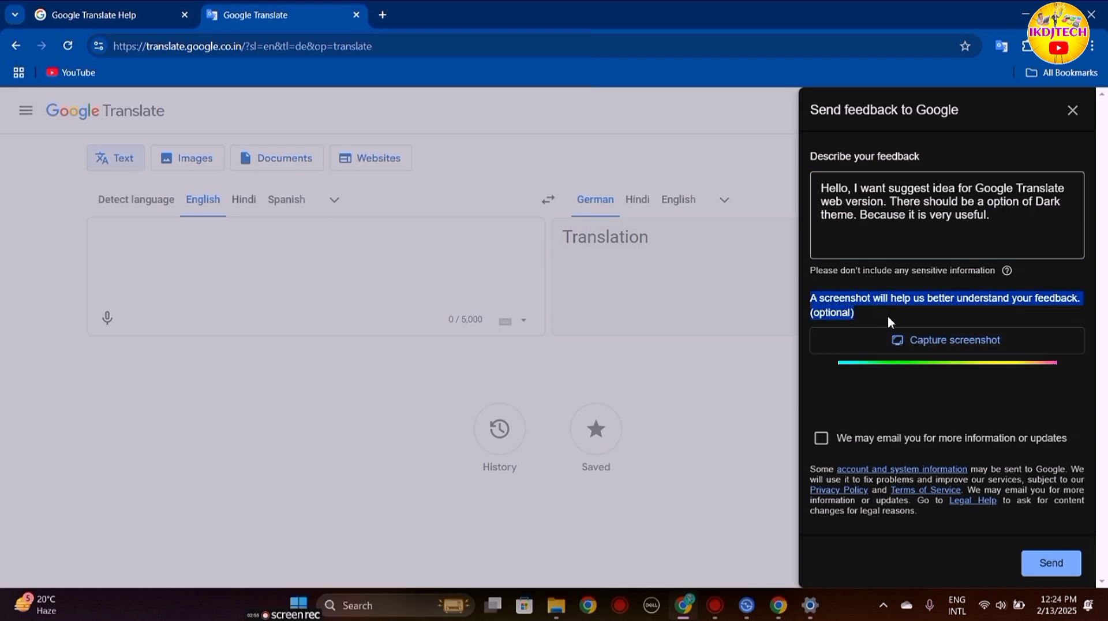
left_click(947, 341)
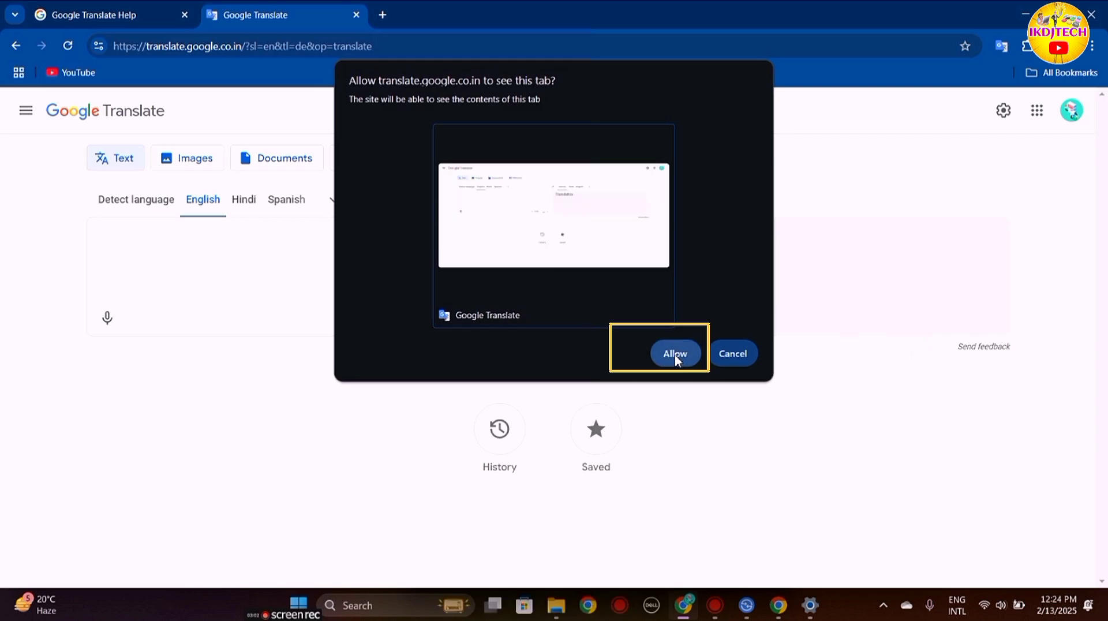
left_click(674, 353)
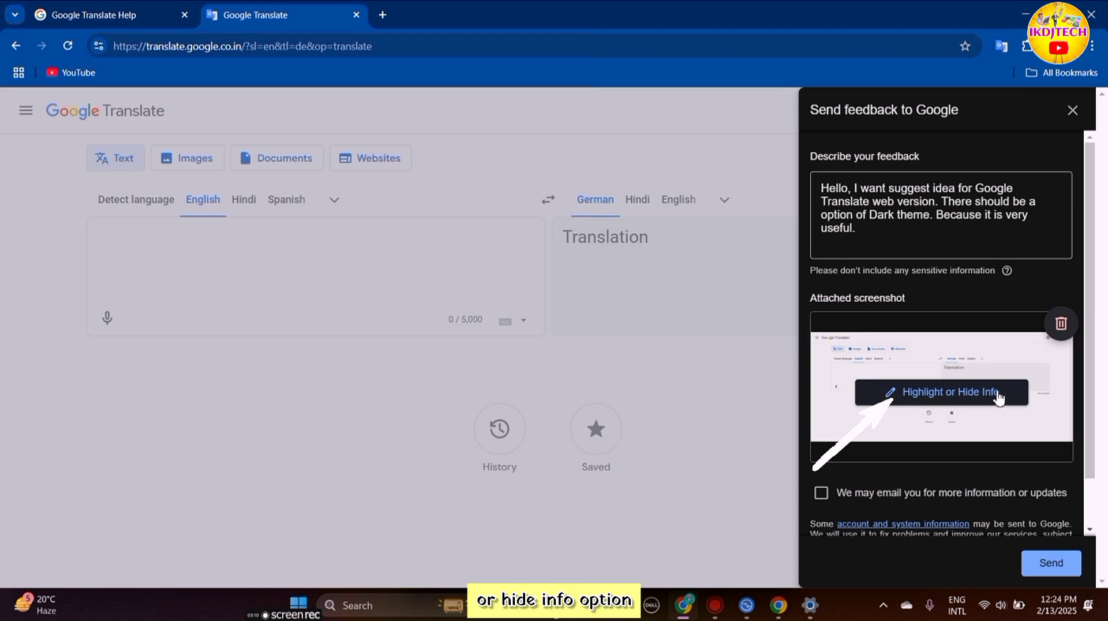
left_click(949, 392)
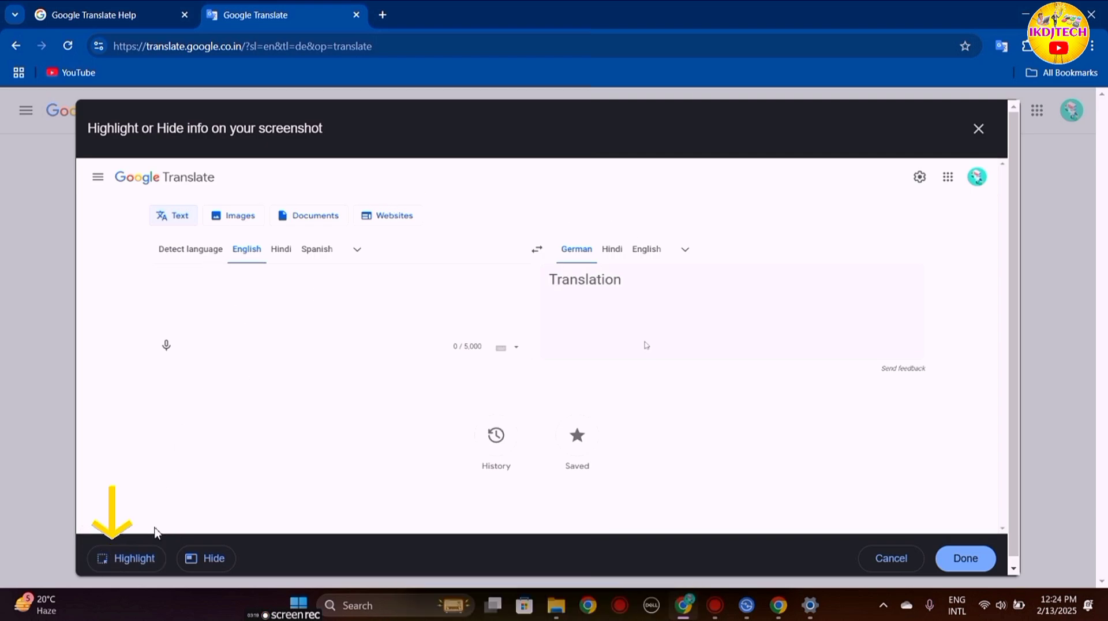
Step: Highlight the translation area, hide the account picture, and finish annotating the screenshot
left_click(127, 558)
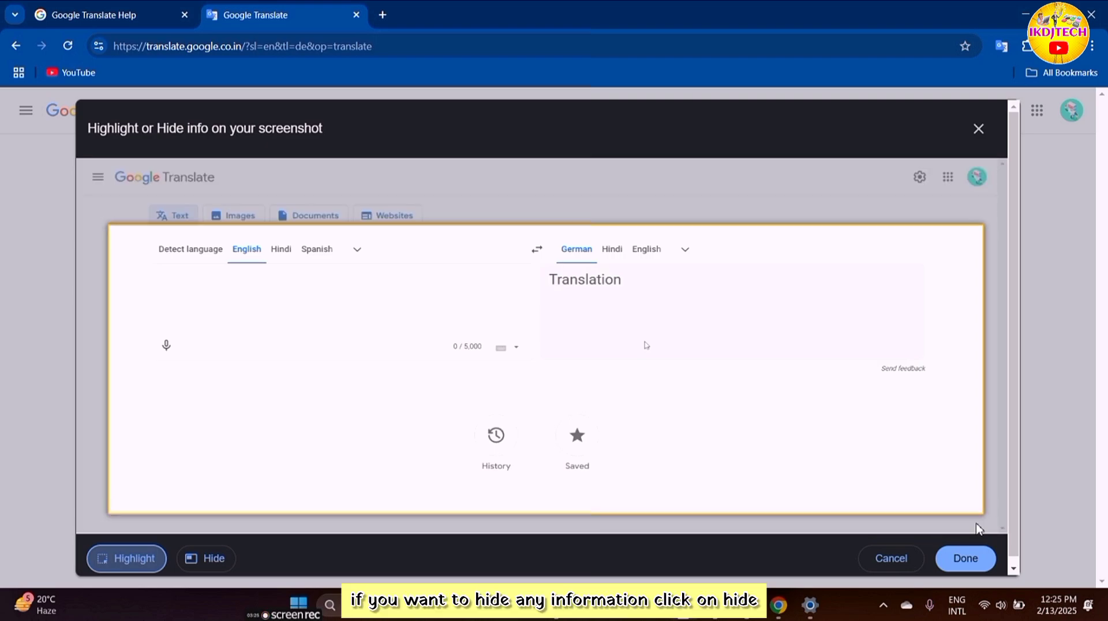
mouse_move(206, 562)
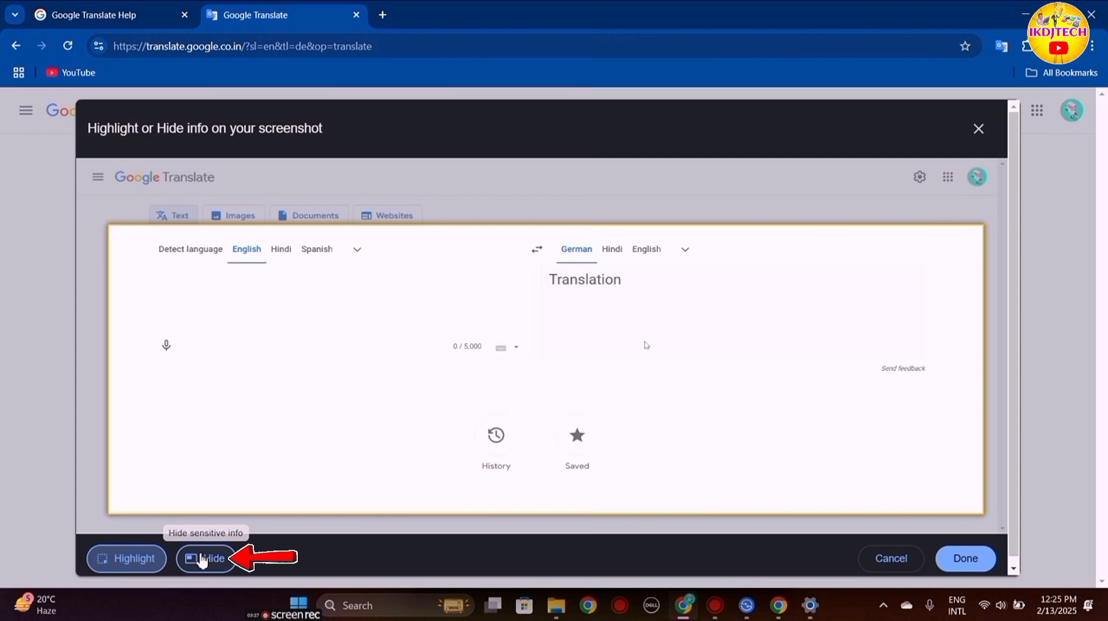
left_click(206, 558)
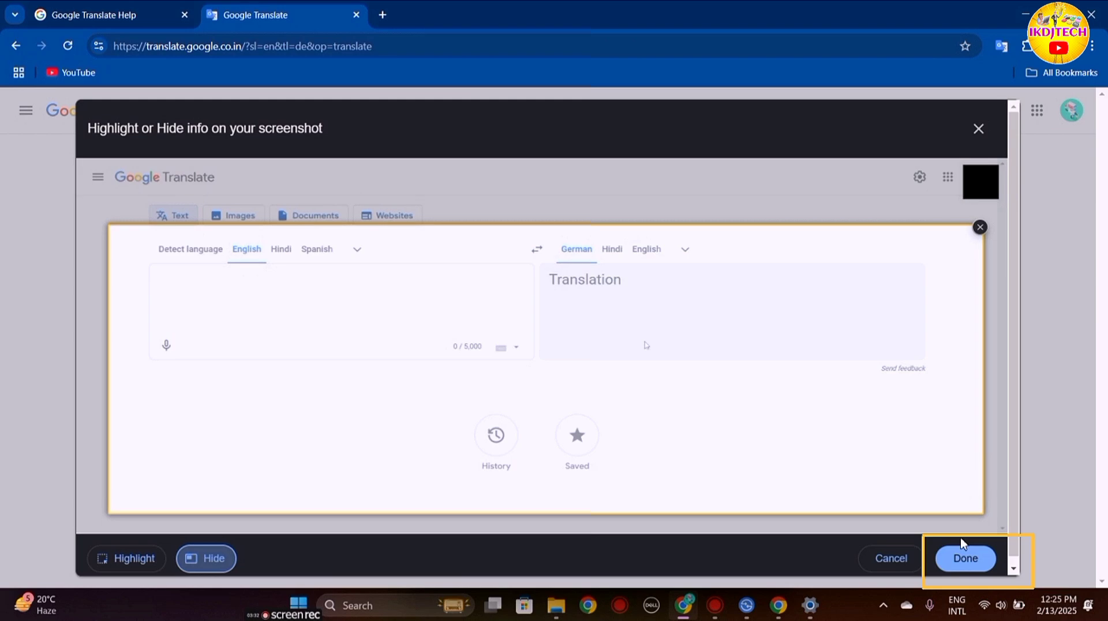
left_click(966, 557)
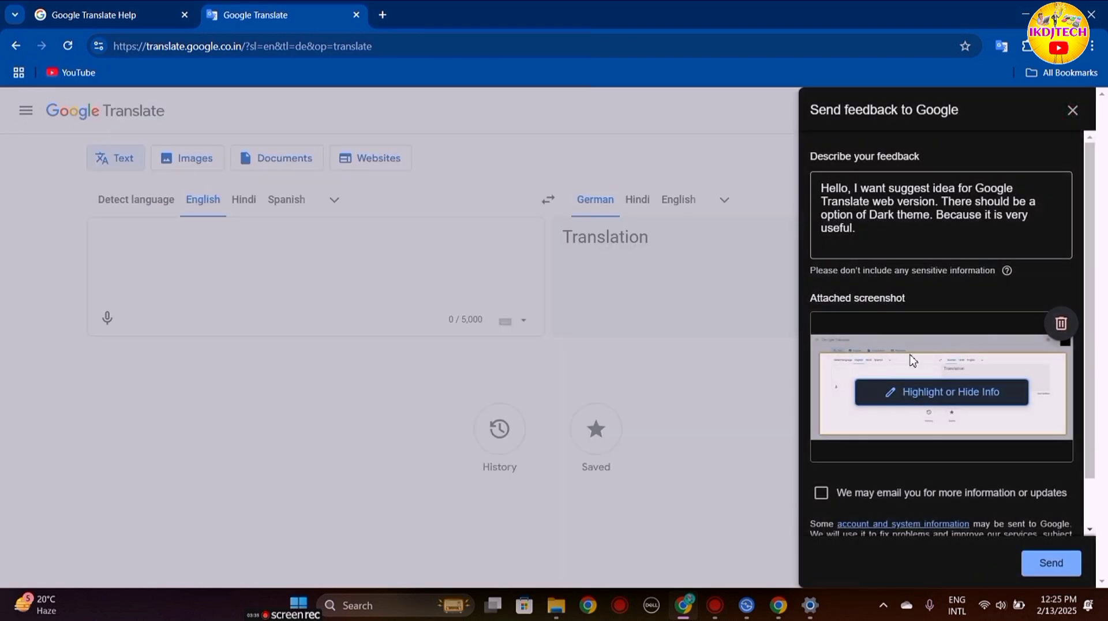
Step: Agree to be emailed, send the feedback report, and dismiss the Report sent confirmation
scroll("down", 3)
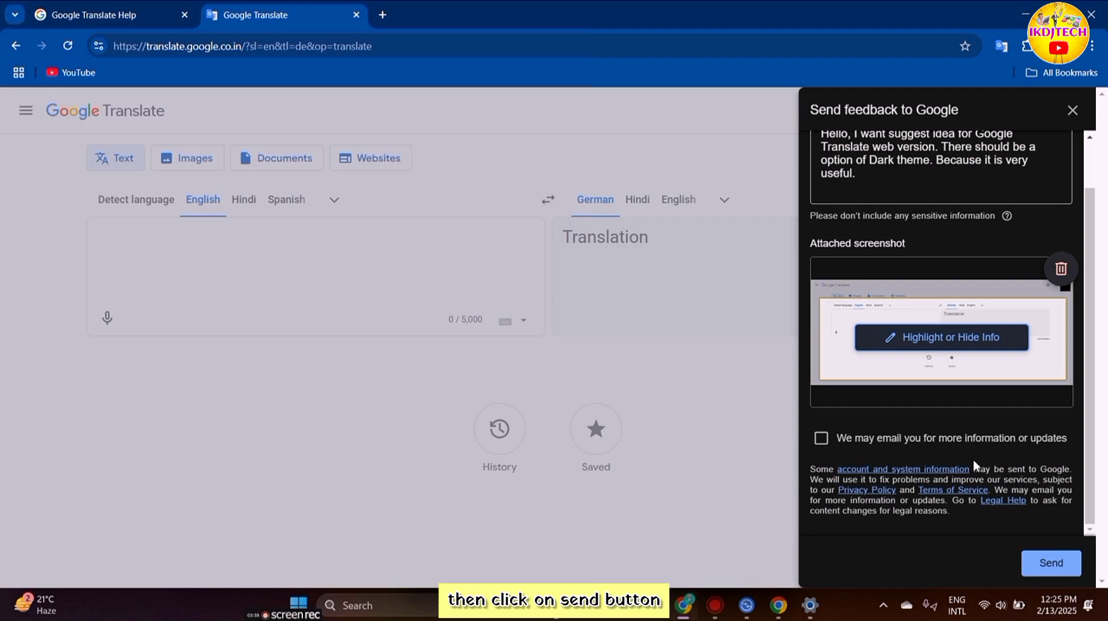
left_click(822, 437)
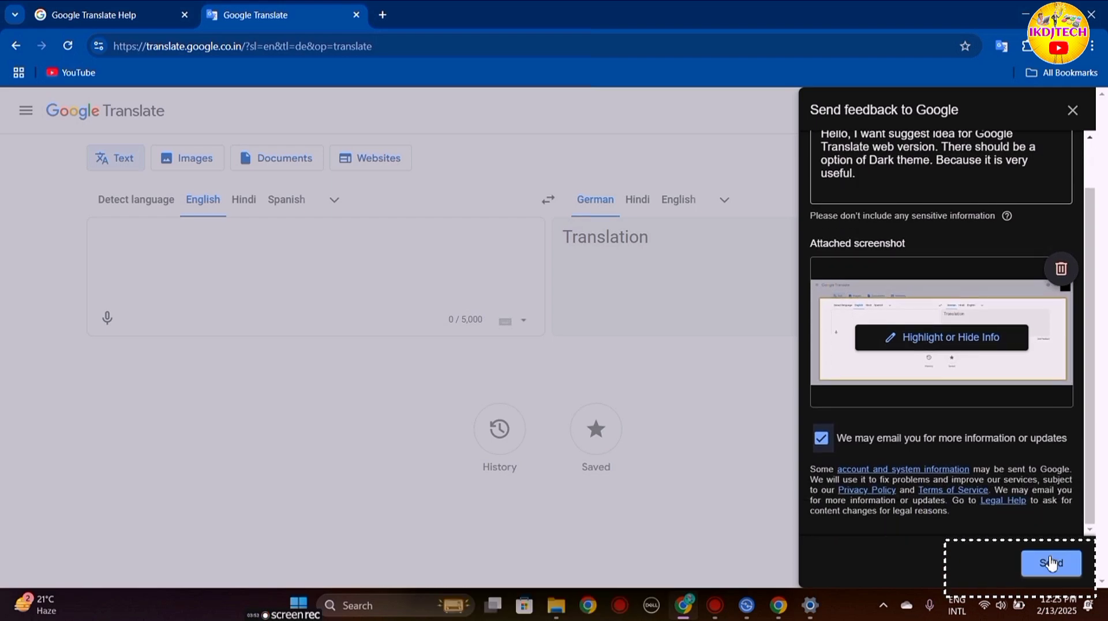
left_click(1051, 562)
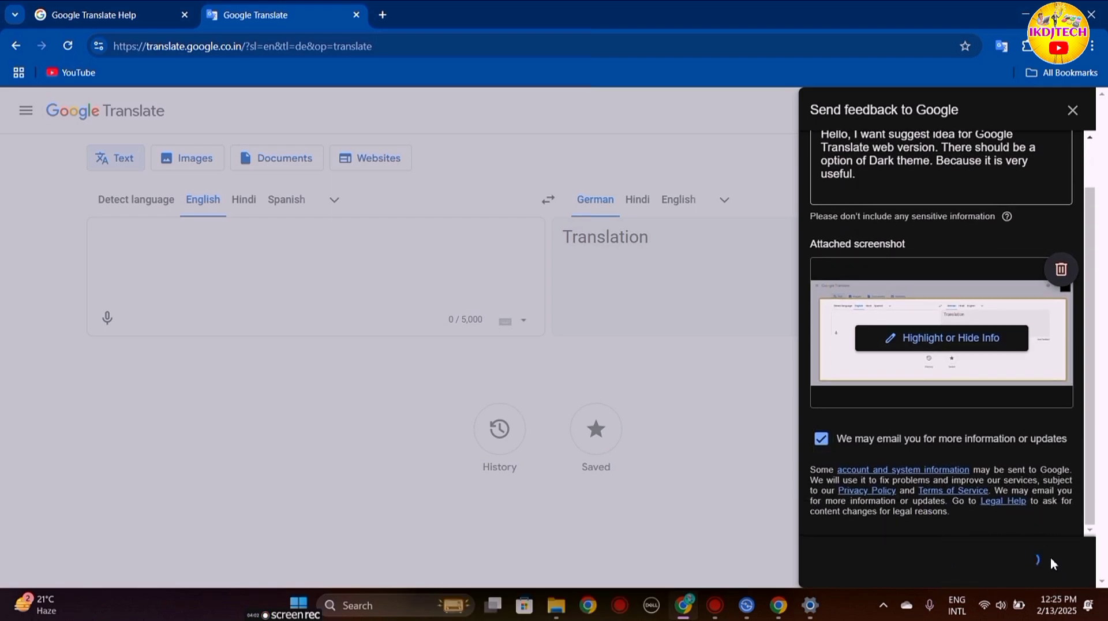
left_click(1037, 560)
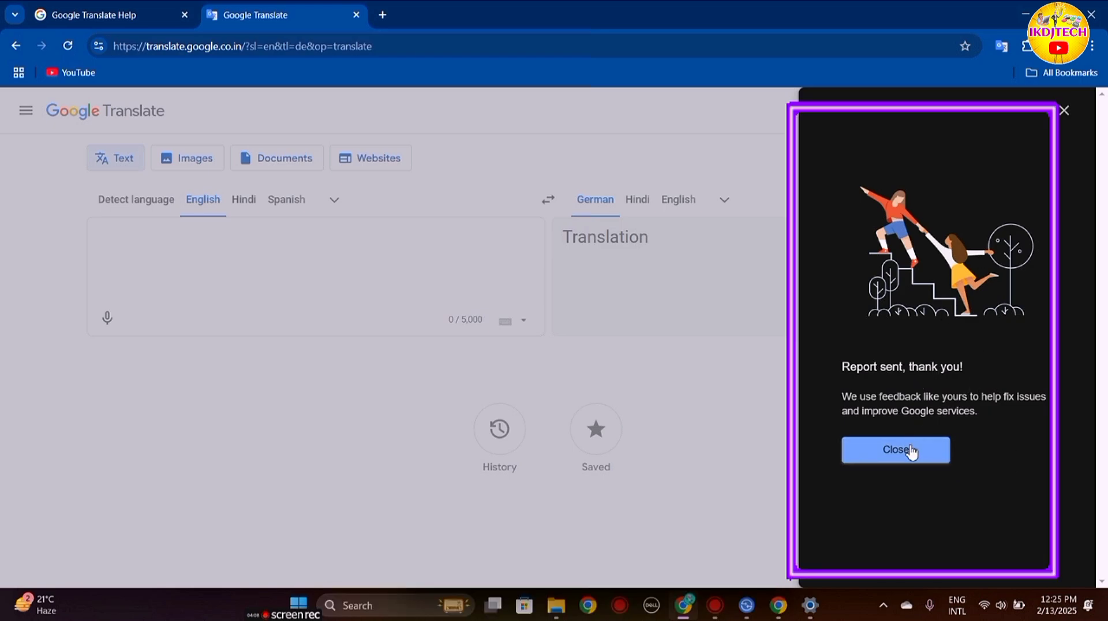
left_click(896, 449)
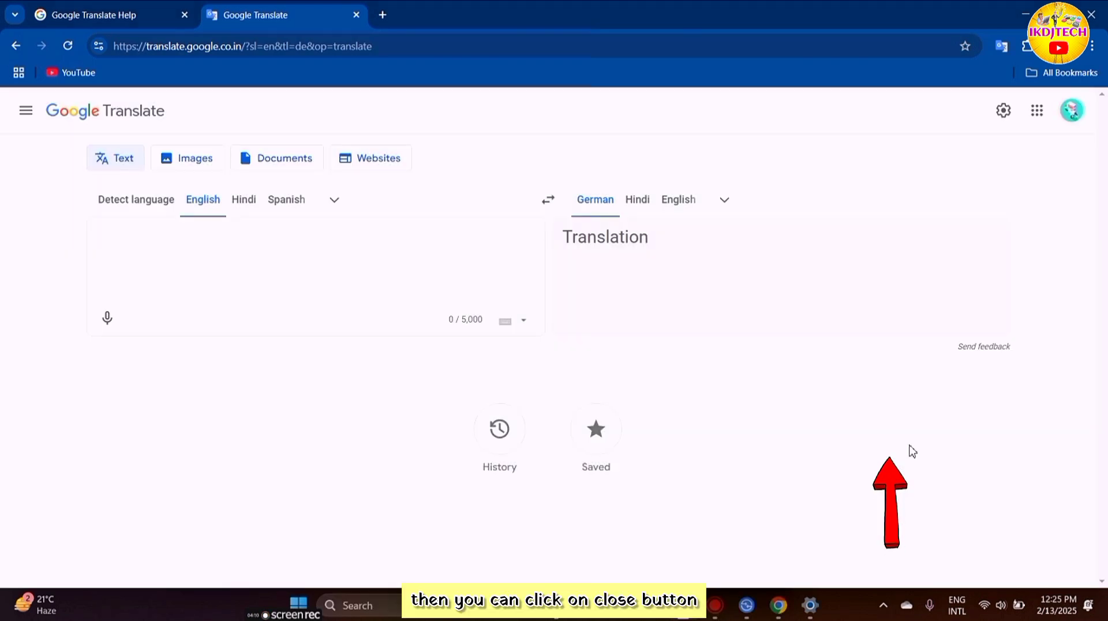